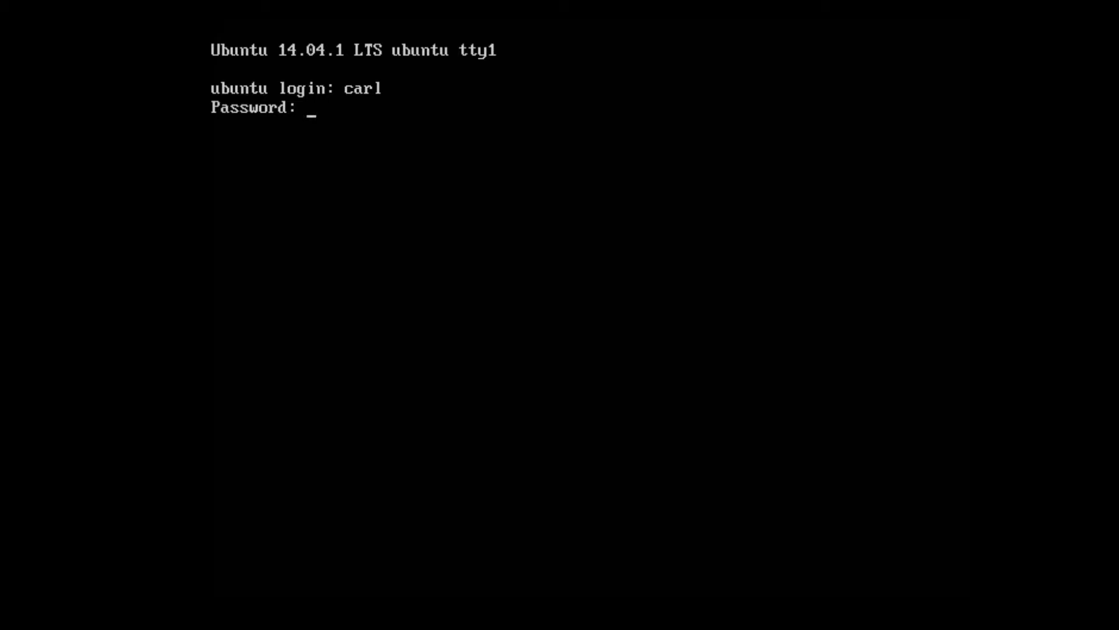
Step: Submit the password to log in and reach the welcome summary and shell prompt
key(Return)
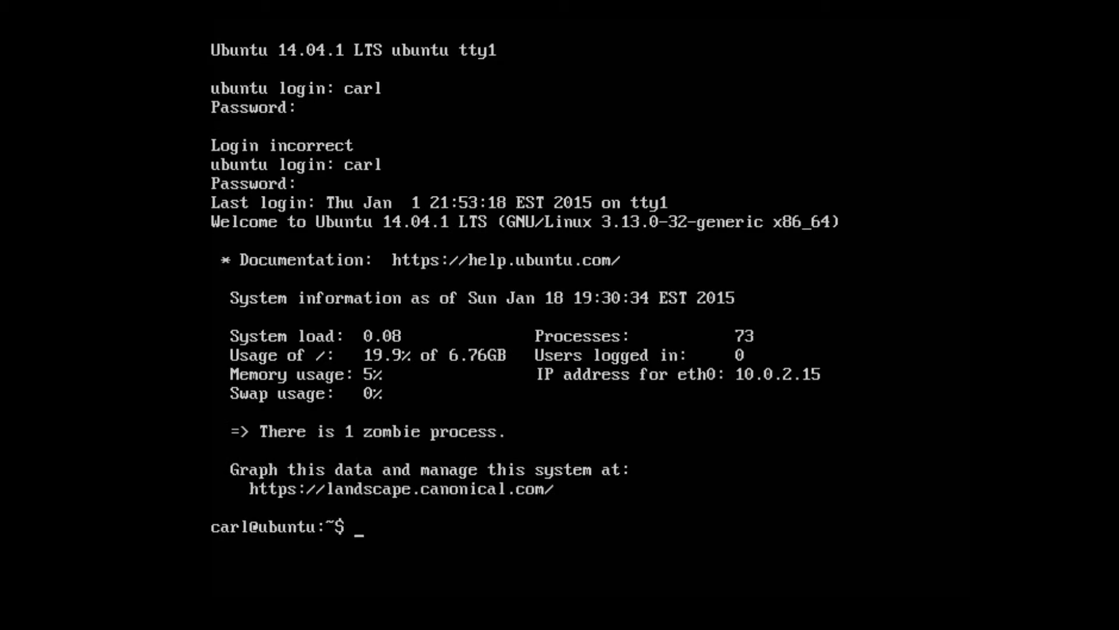
Step: Run 'sudo apt-get install openjdk-7-jre' using Tab completion for the package name
text(sudo a)
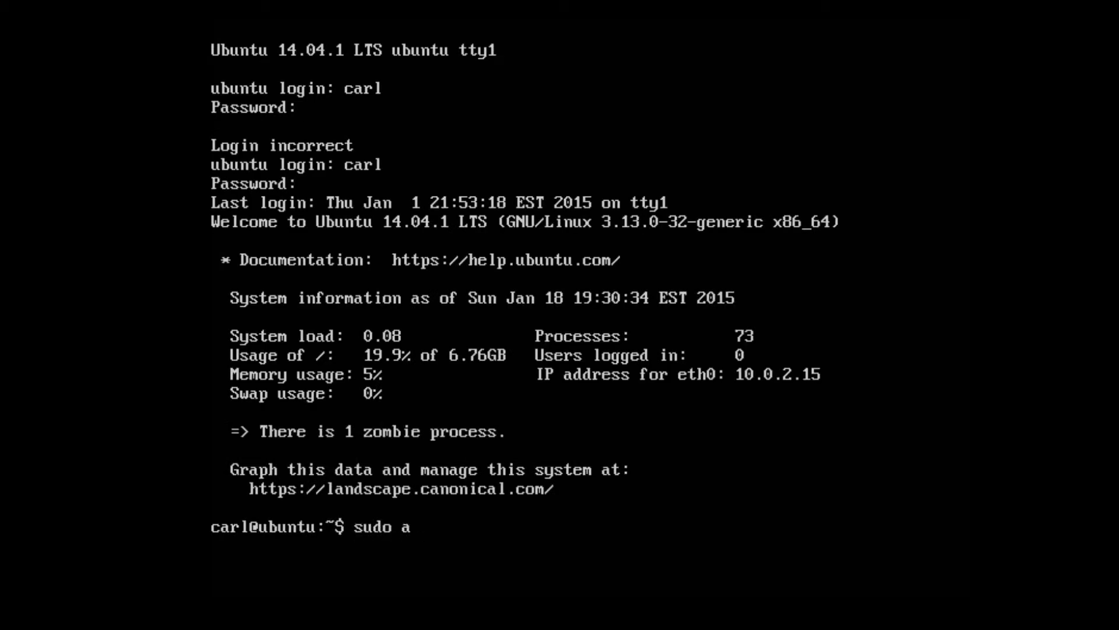
text(pt-get instal)
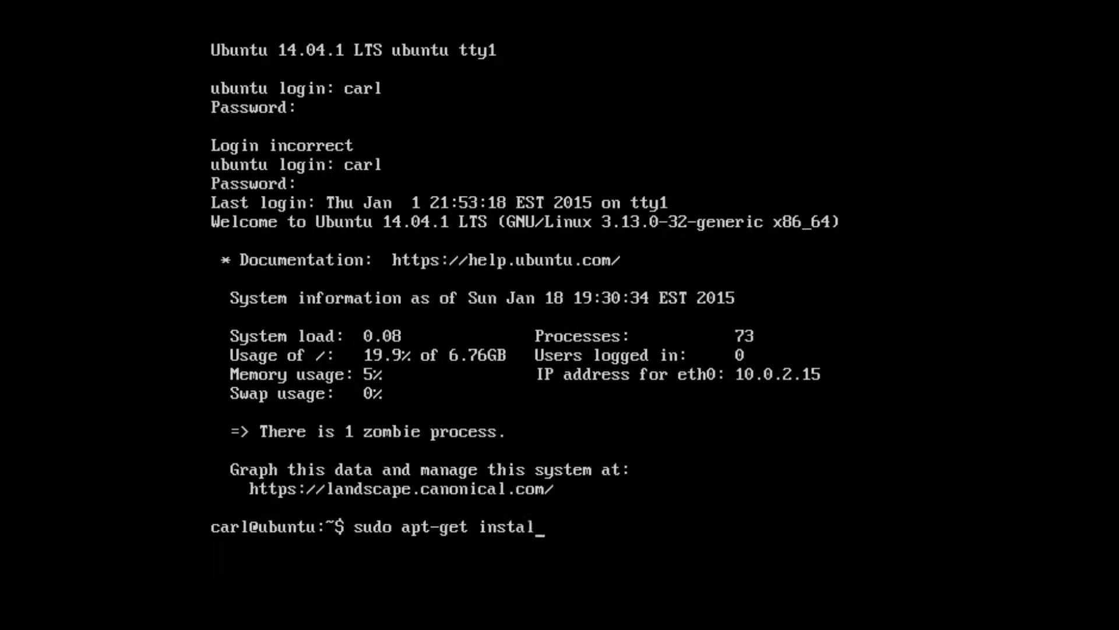
text(l)
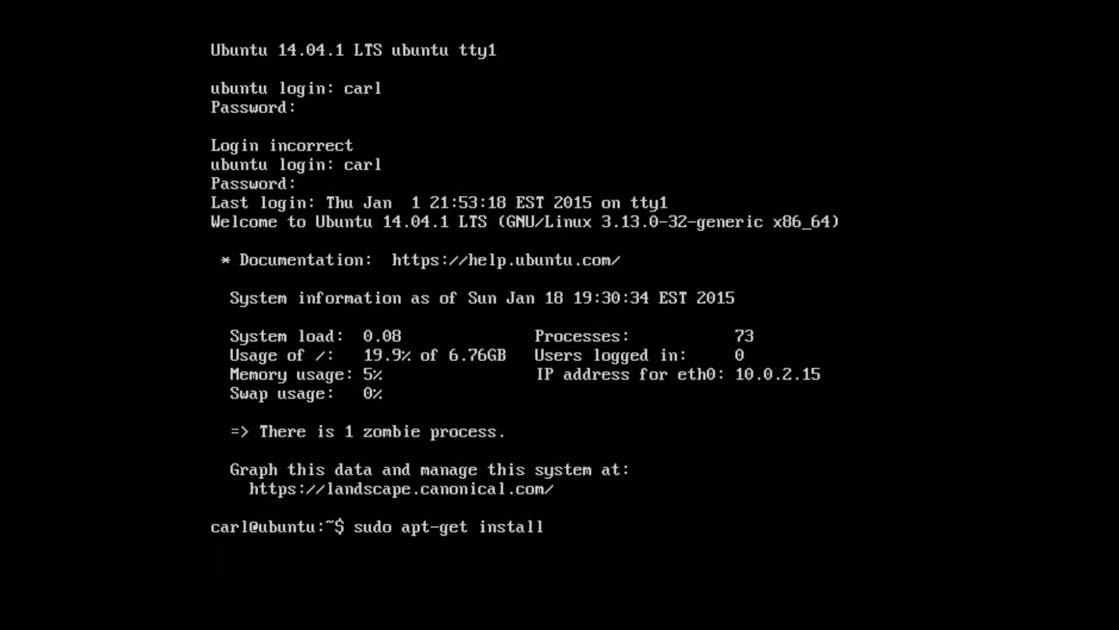
text(open)
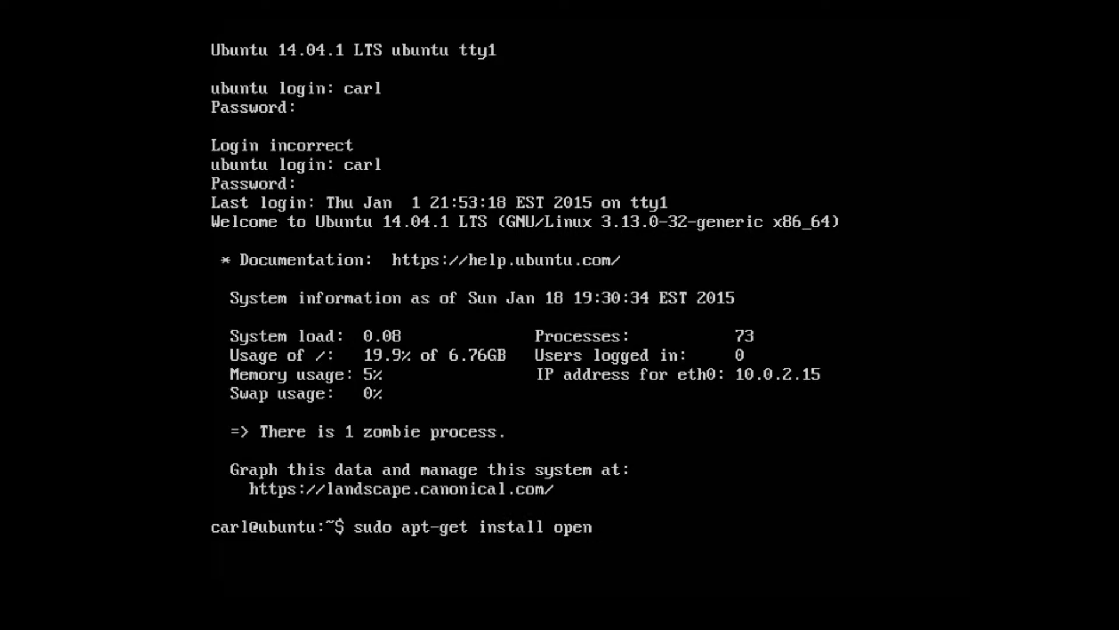
text(jdk-)
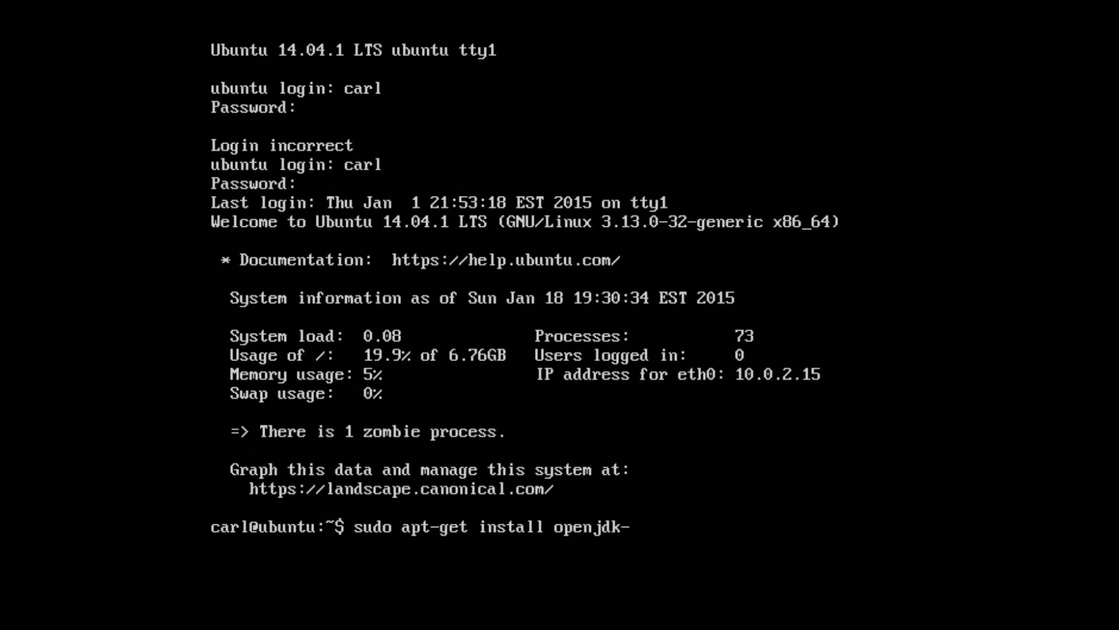
text(7-j)
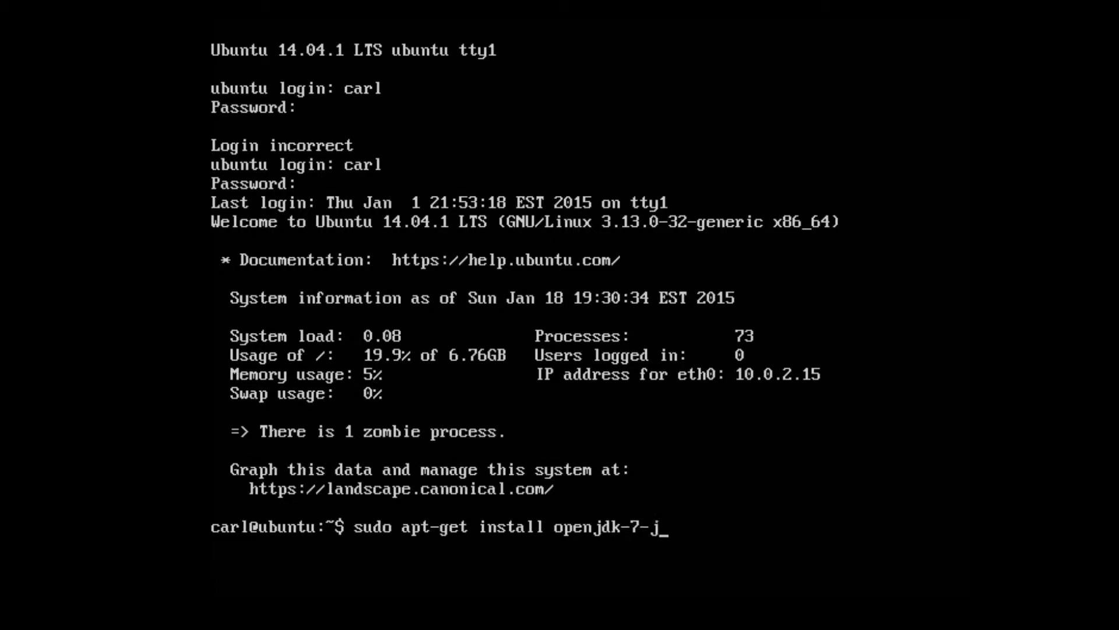
key(Return)
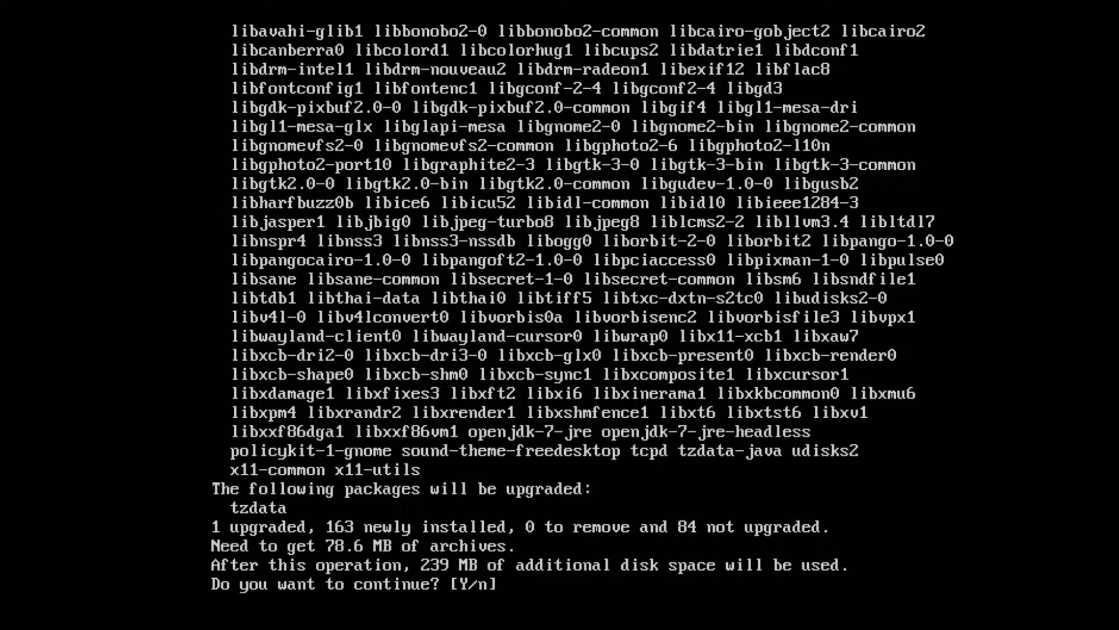
Step: Answer y to confirm installing the 163 new packages and start the downloads
text(y)
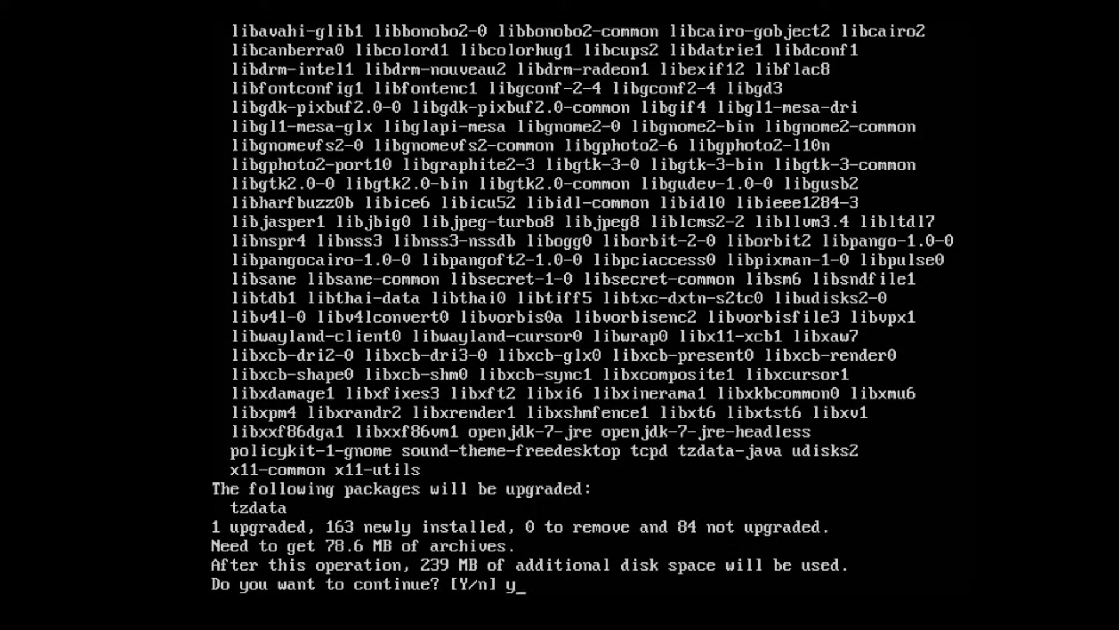
key(Return)
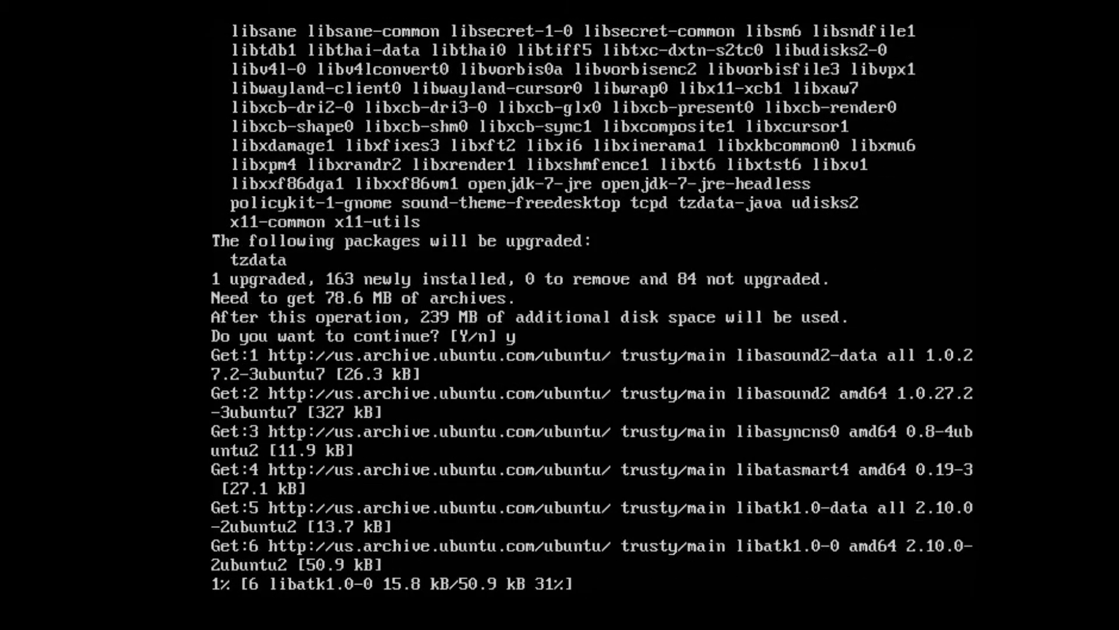